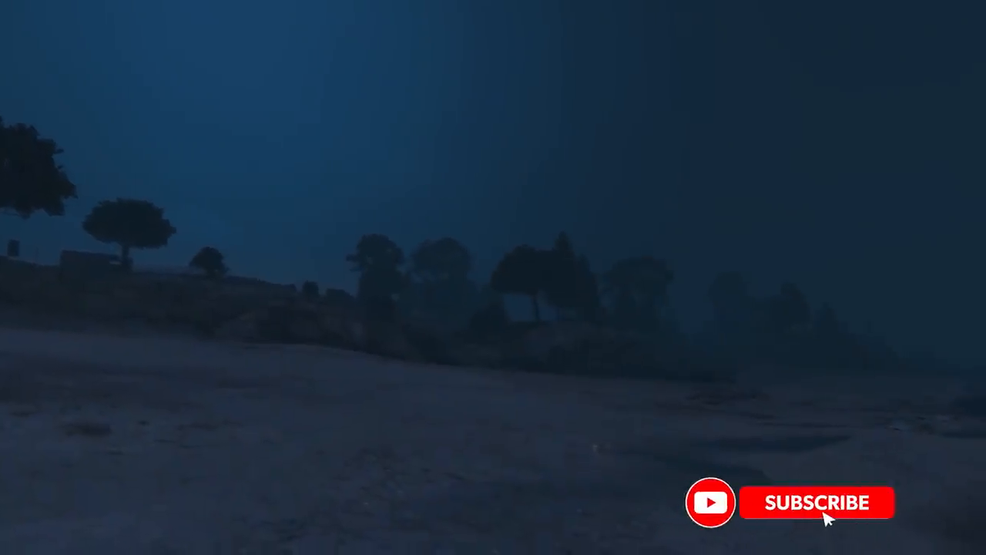
{"action": "left_click", "coordinate": [817, 502]}
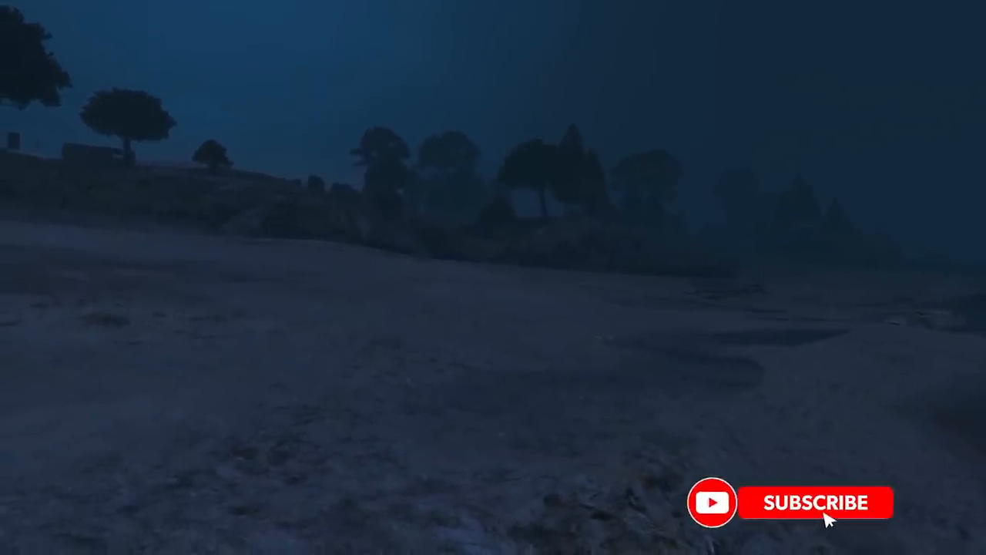
{"action": "left_click", "coordinate": [814, 502]}
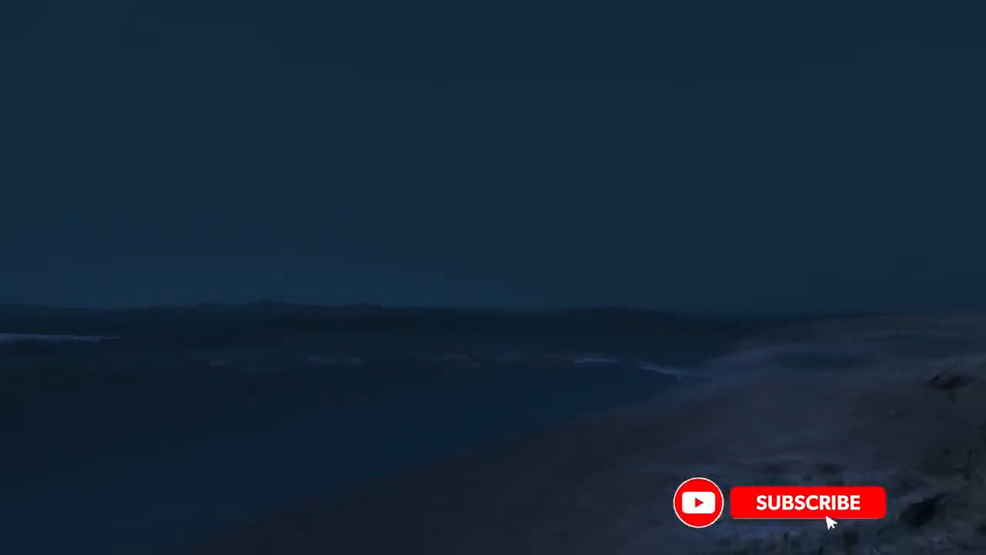
{"action": "left_click", "coordinate": [808, 502]}
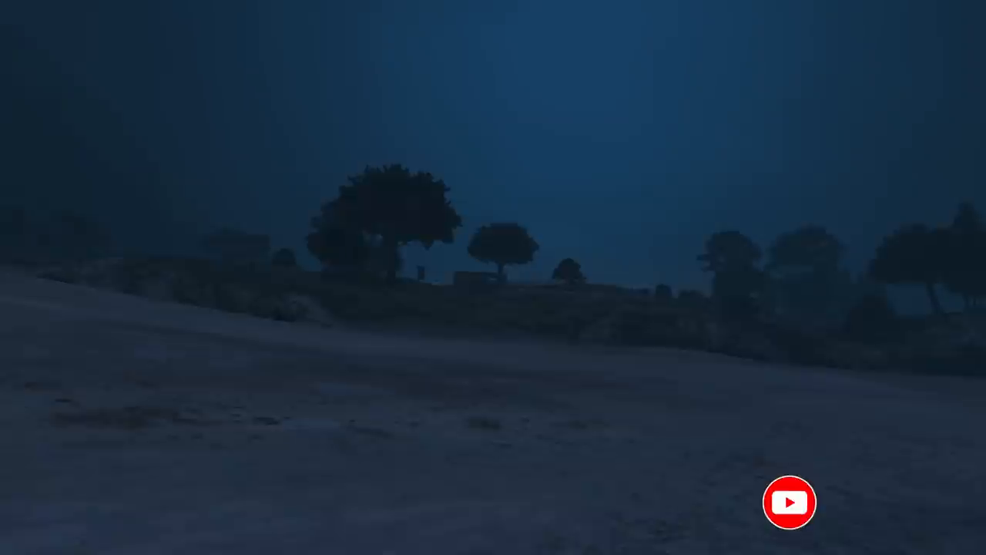
{"action": "left_click", "coordinate": [788, 502]}
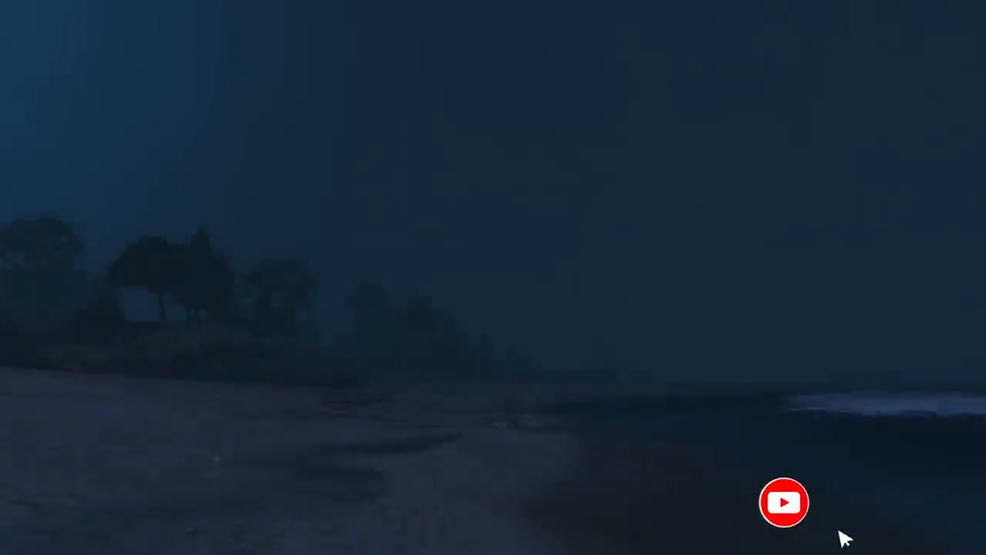
{"action": "left_click", "coordinate": [785, 502]}
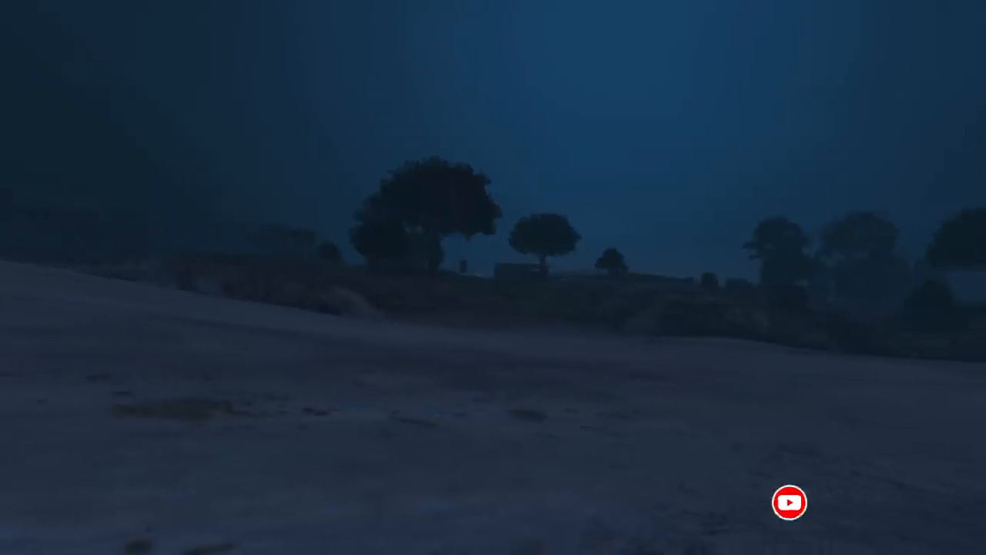
{"action": "left_click", "coordinate": [789, 503]}
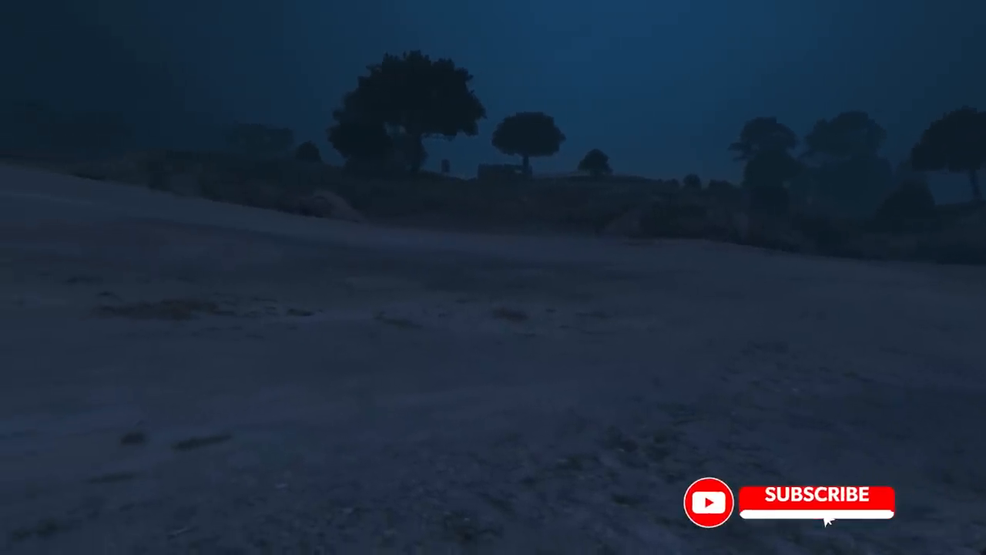
{"action": "left_click", "coordinate": [814, 502]}
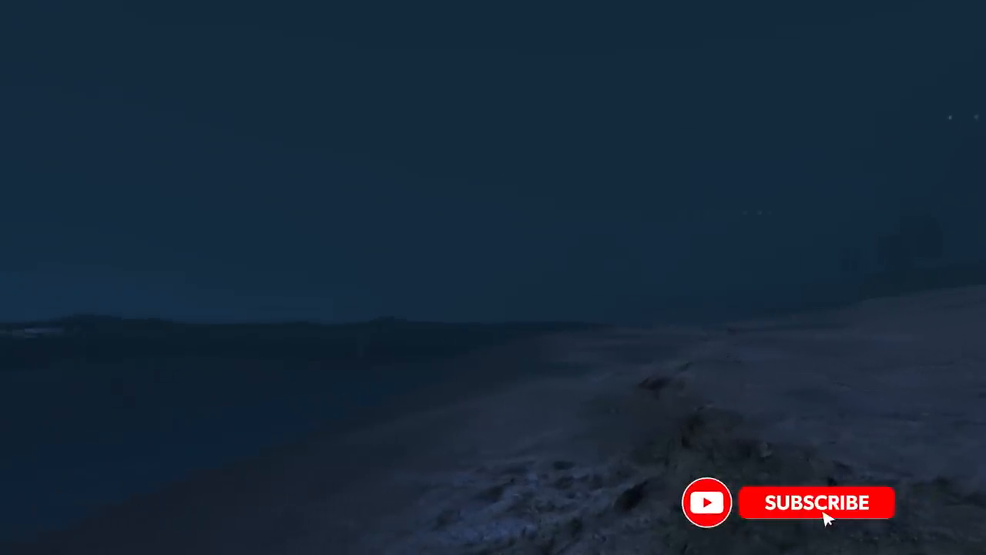
{"action": "left_click", "coordinate": [816, 503]}
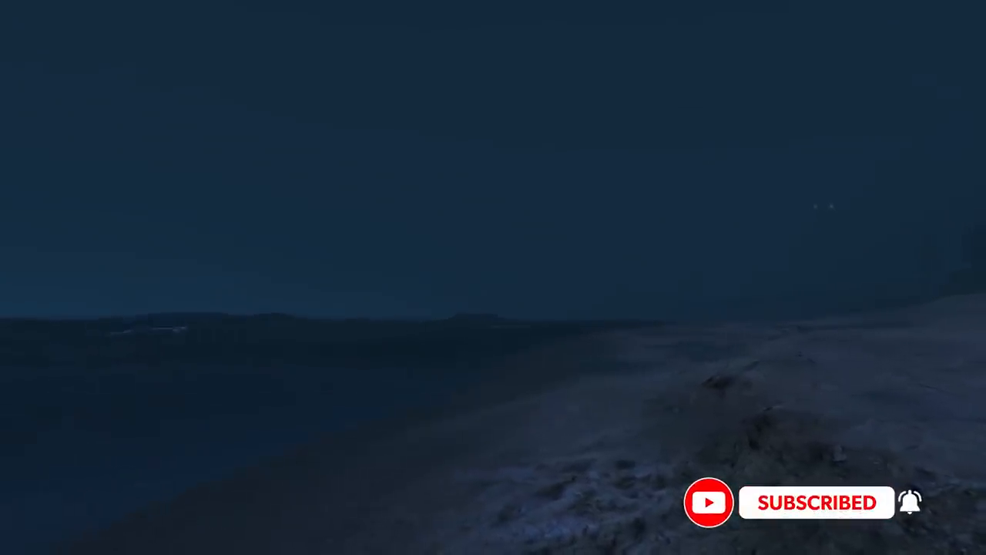